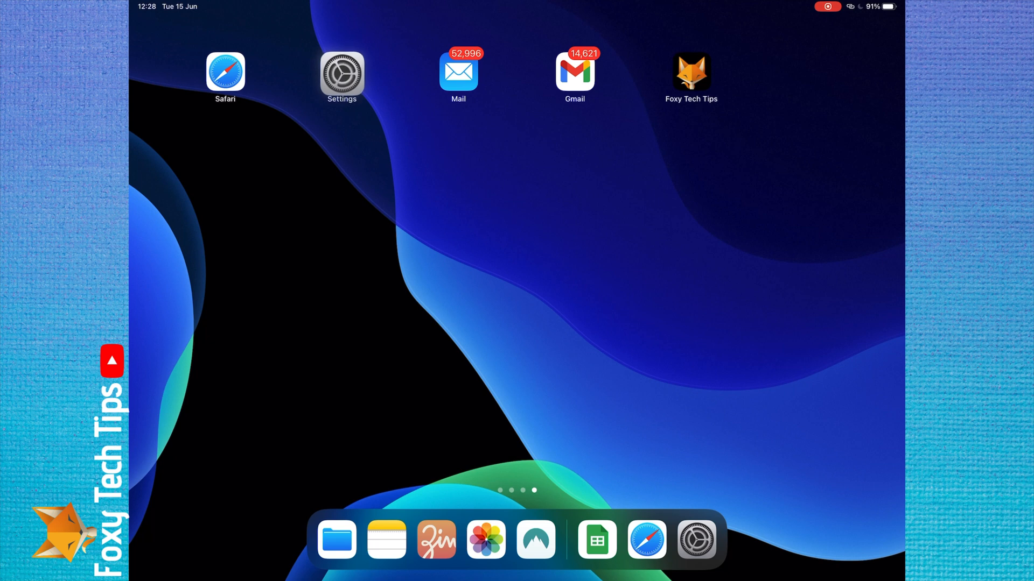
# - Launch the Settings app from the Home Screen
pyautogui.click(341, 72)
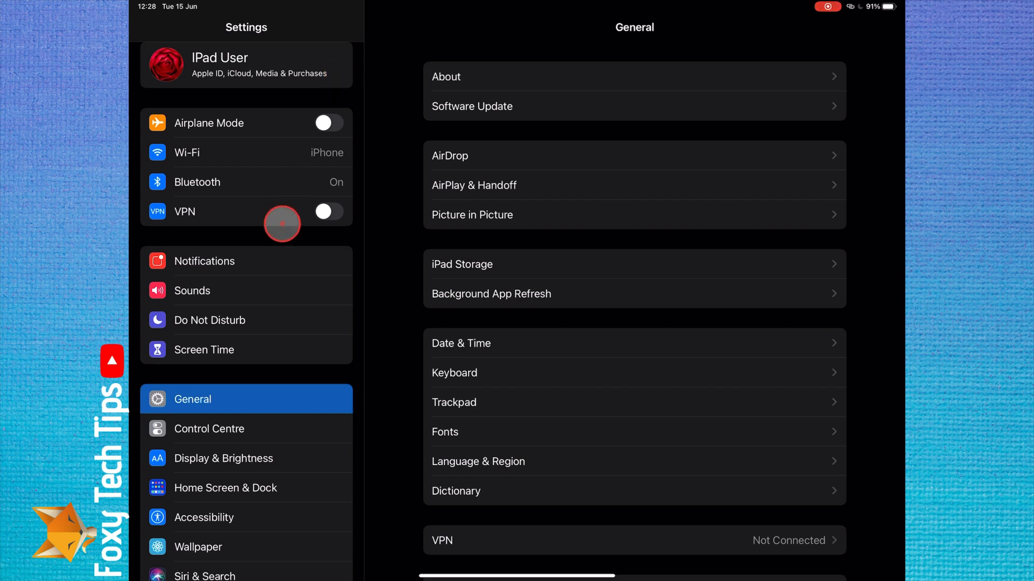
pyautogui.moveTo(251, 391)
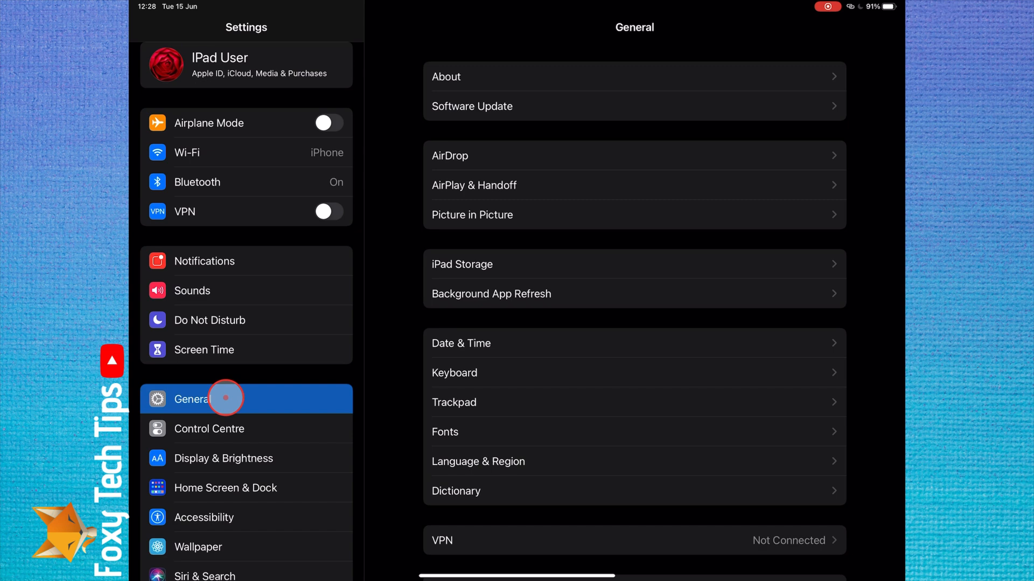
pyautogui.moveTo(464, 285)
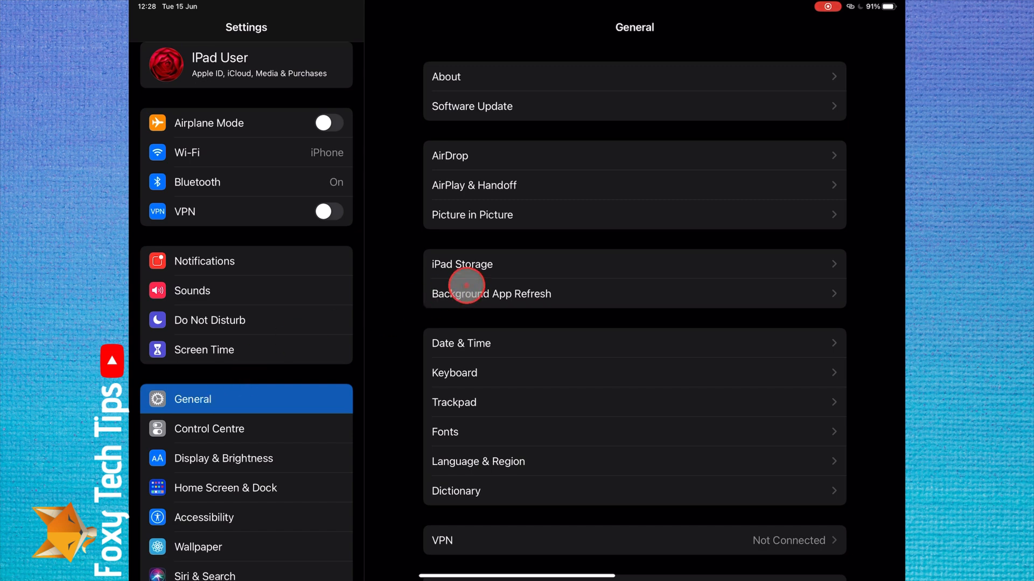
# - Show the iPad Storage page with the usage chart and apps listed by size
pyautogui.click(462, 265)
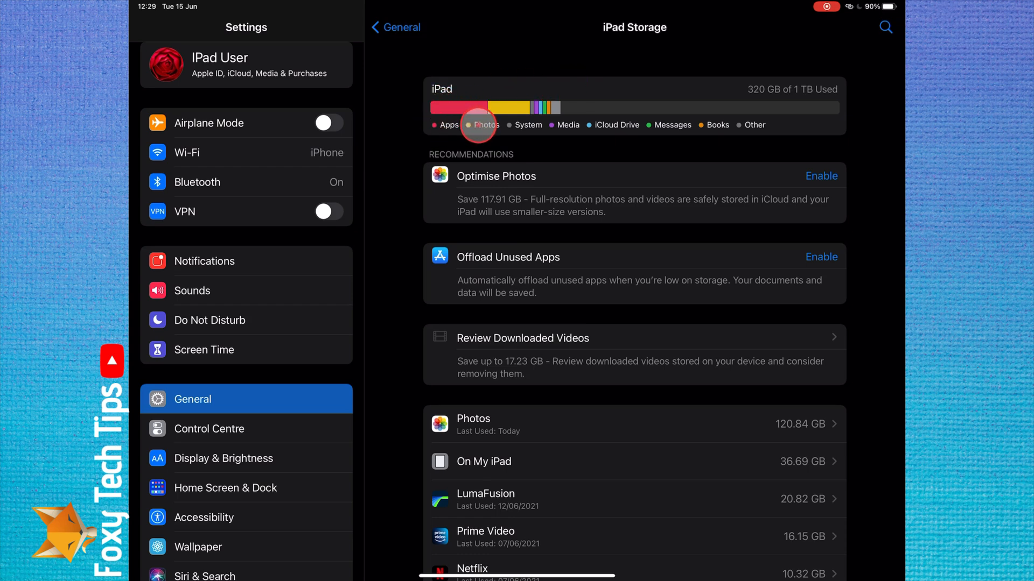
pyautogui.moveTo(716, 145)
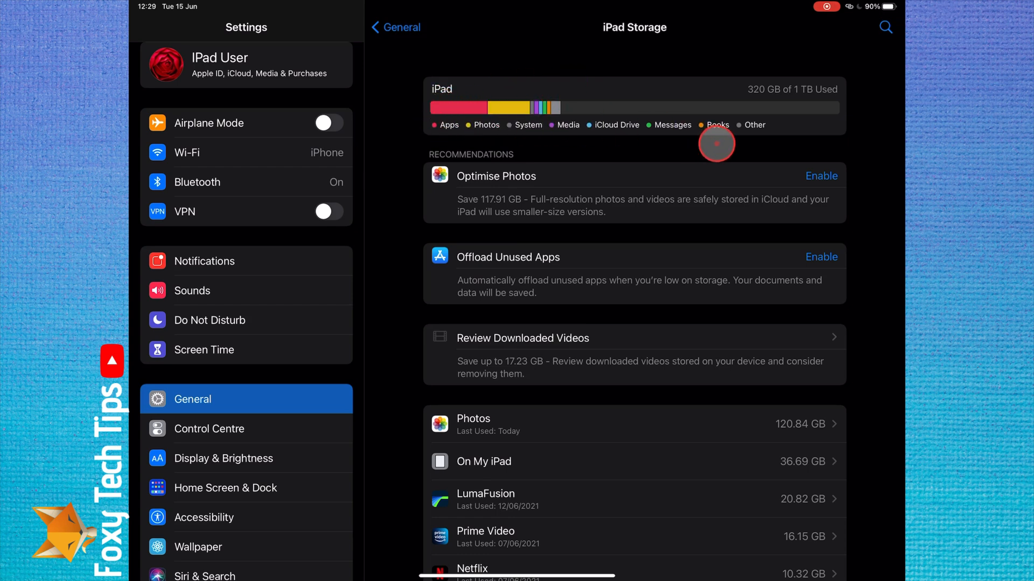
pyautogui.moveTo(596, 108)
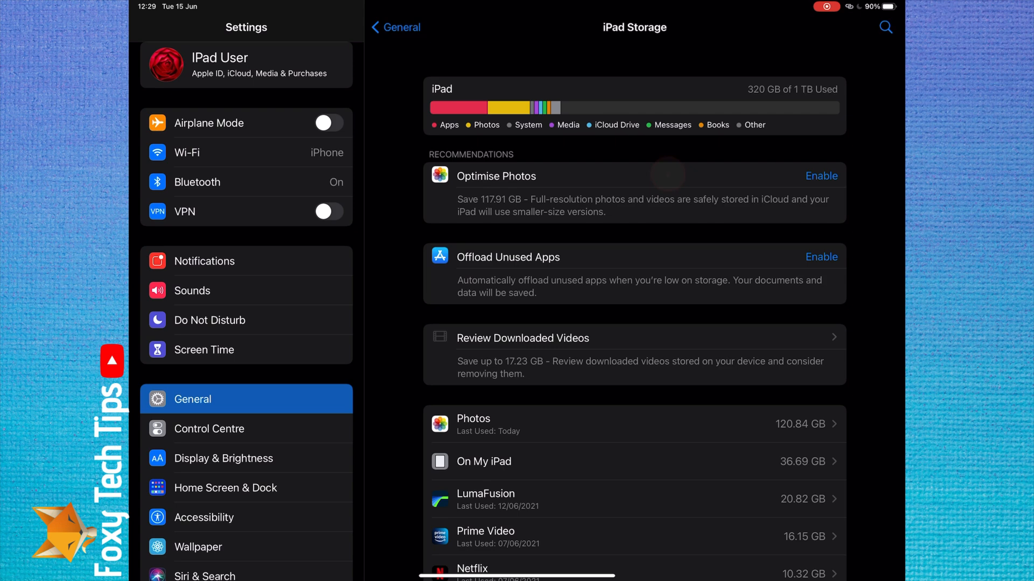
pyautogui.click(566, 215)
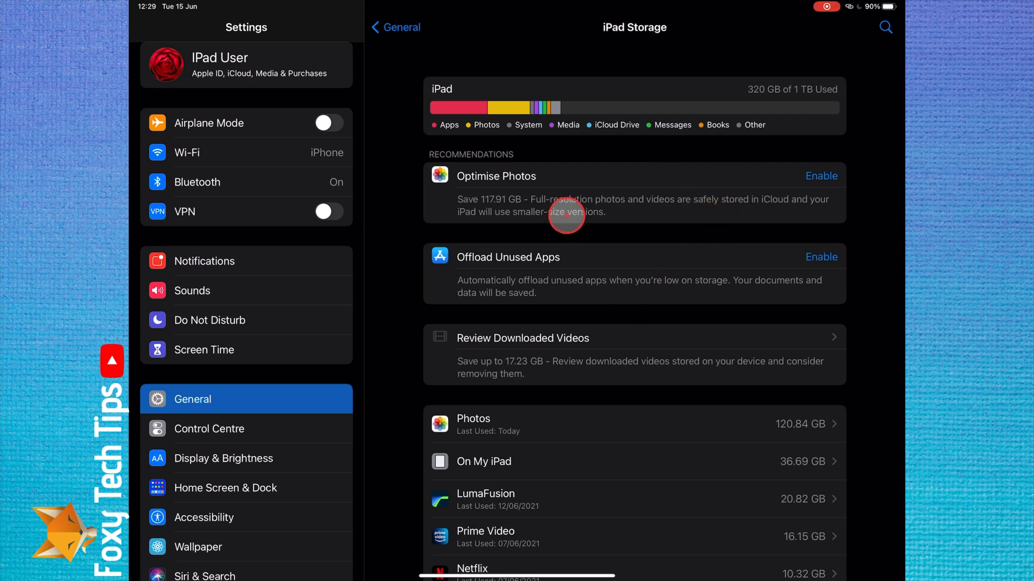
pyautogui.moveTo(511, 302)
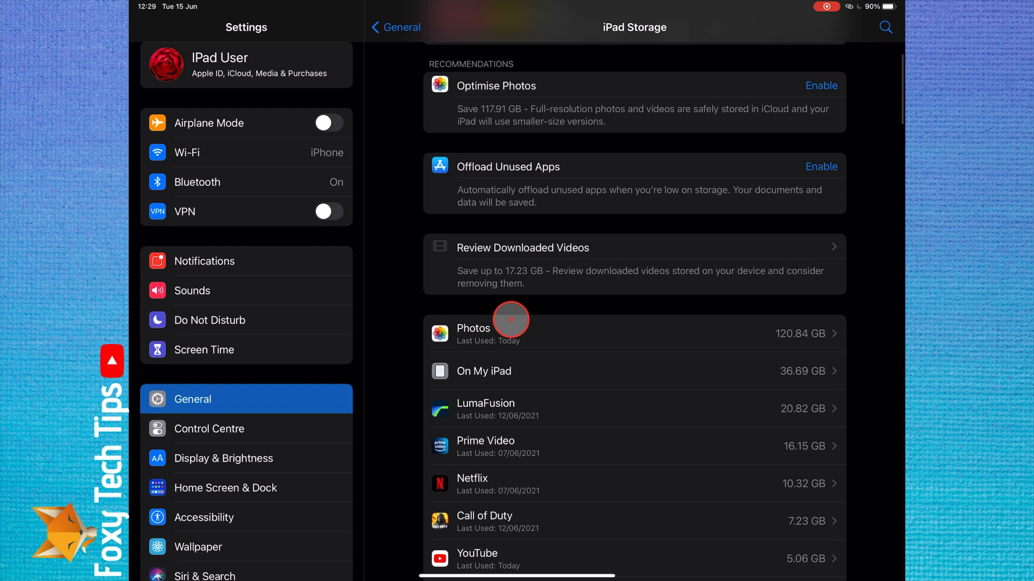
pyautogui.moveTo(539, 319)
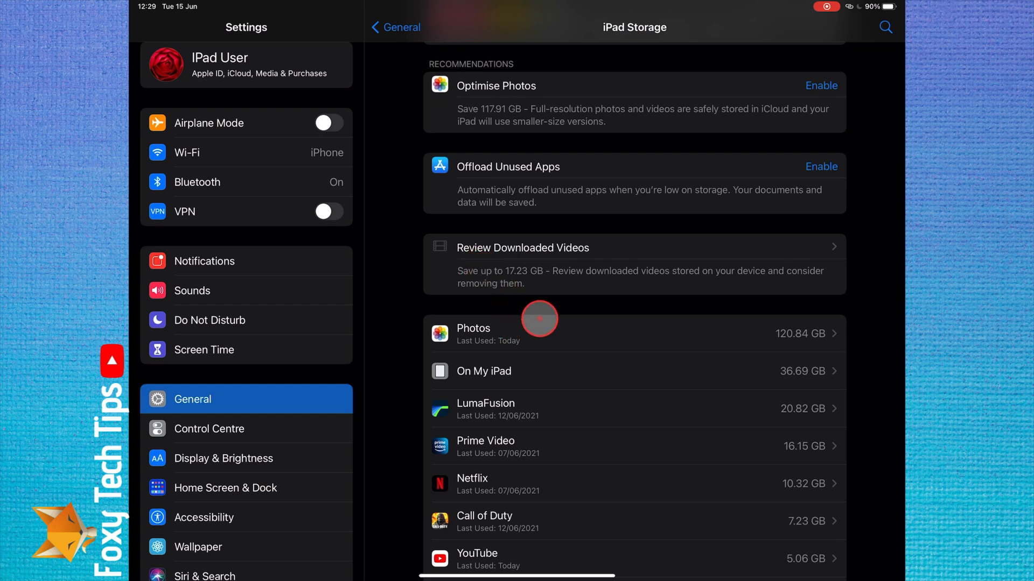
pyautogui.scroll(3)
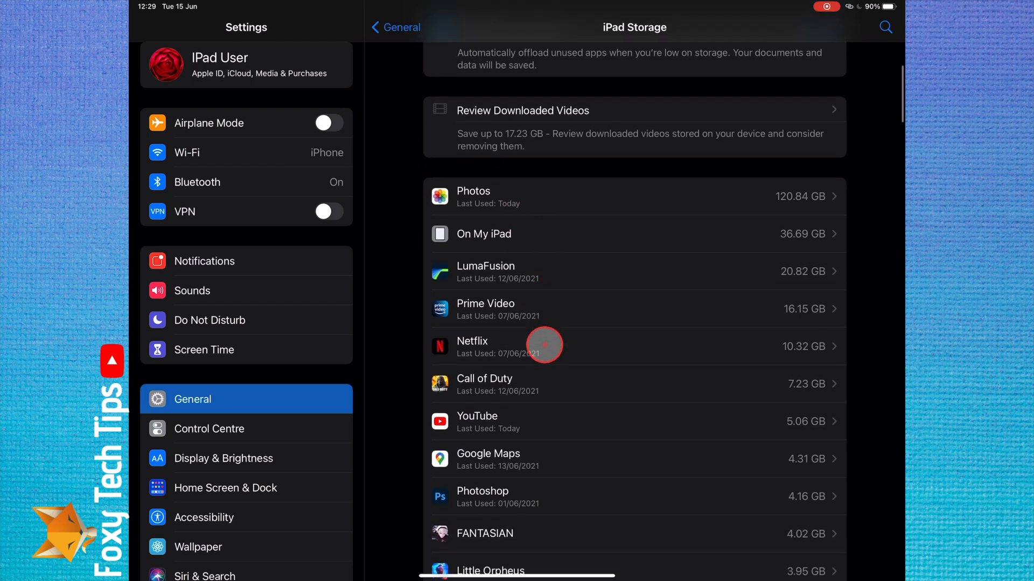
pyautogui.scroll(3)
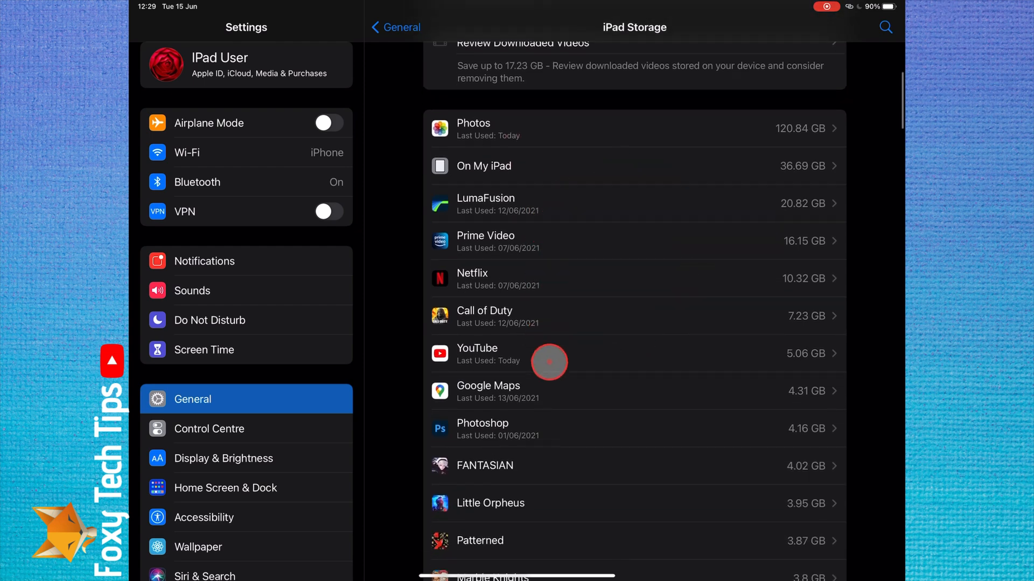
pyautogui.moveTo(524, 366)
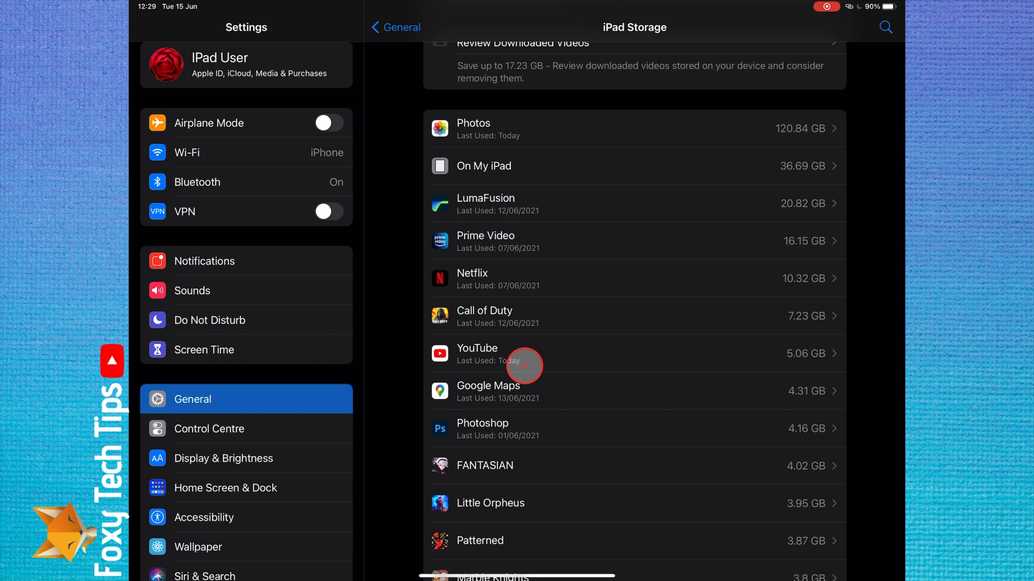